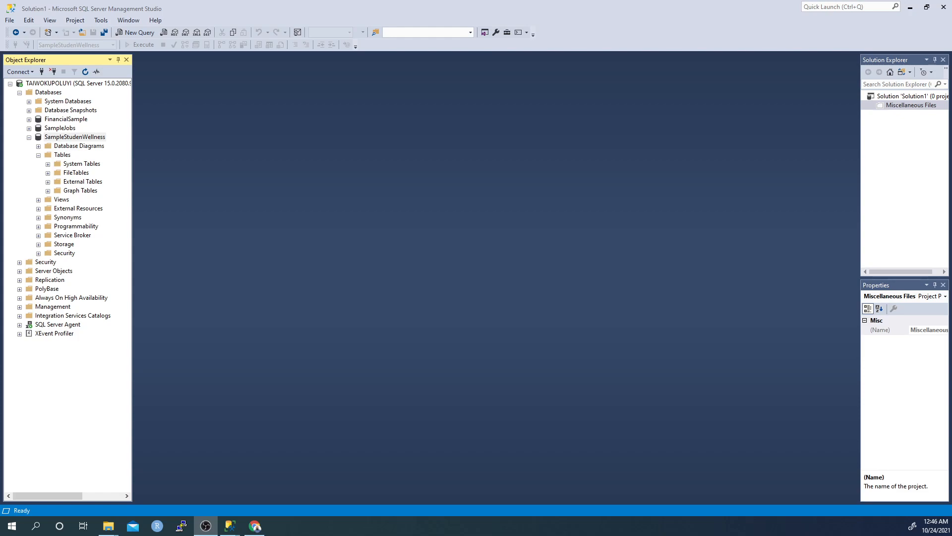
mouse_move(121, 297)
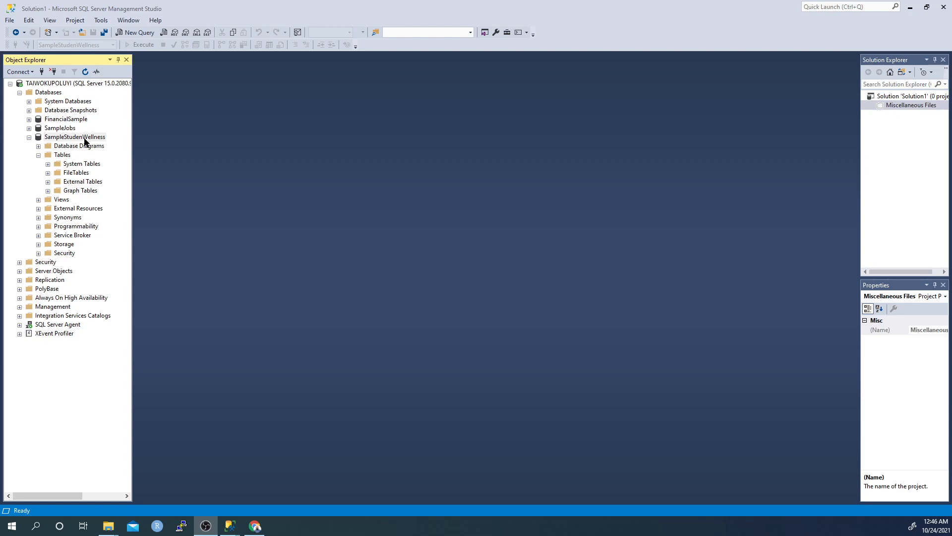
Step: Show the Tasks submenu for the SampleStudenWellness database in Object Explorer
click(77, 83)
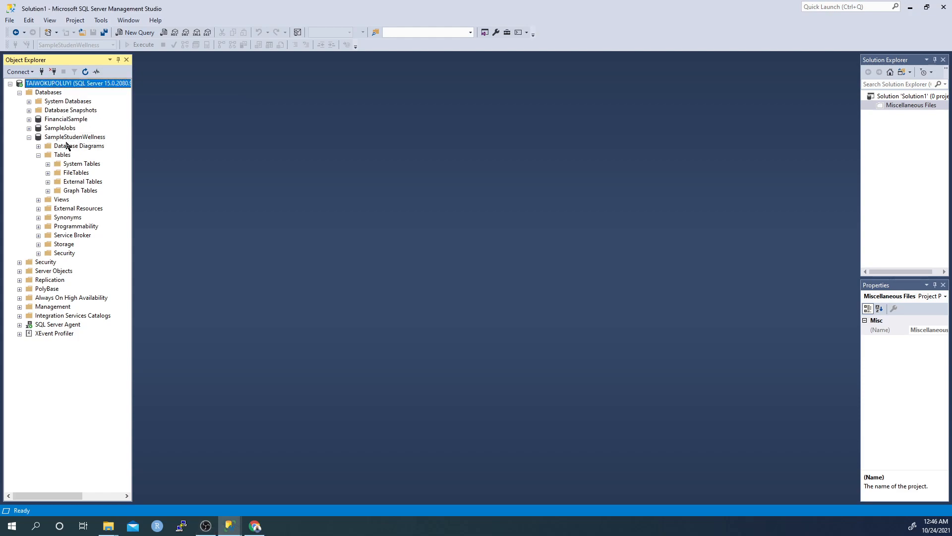
mouse_move(62, 141)
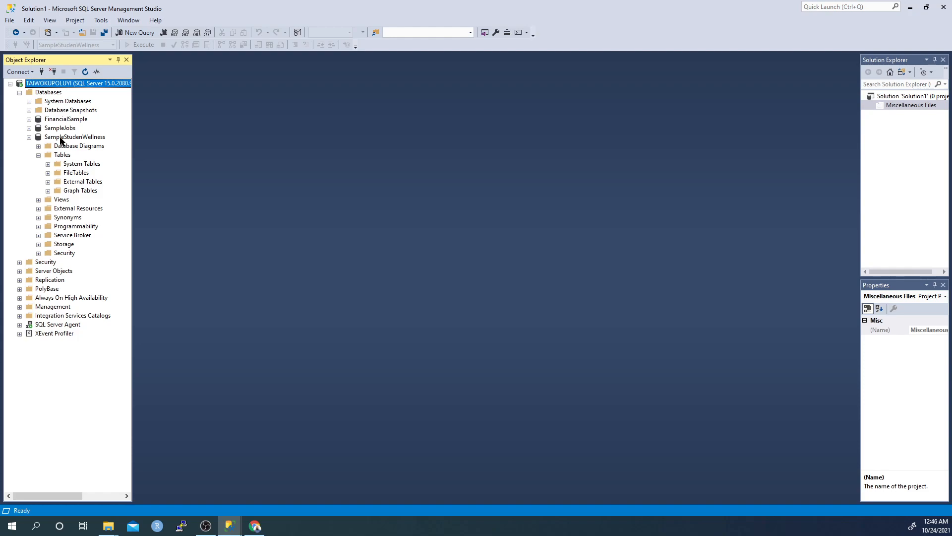
mouse_move(88, 140)
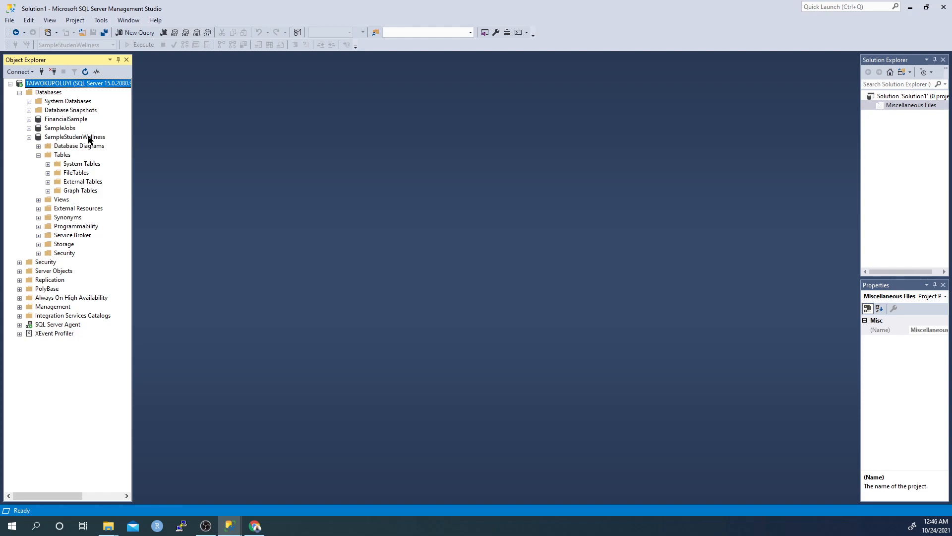
mouse_move(71, 143)
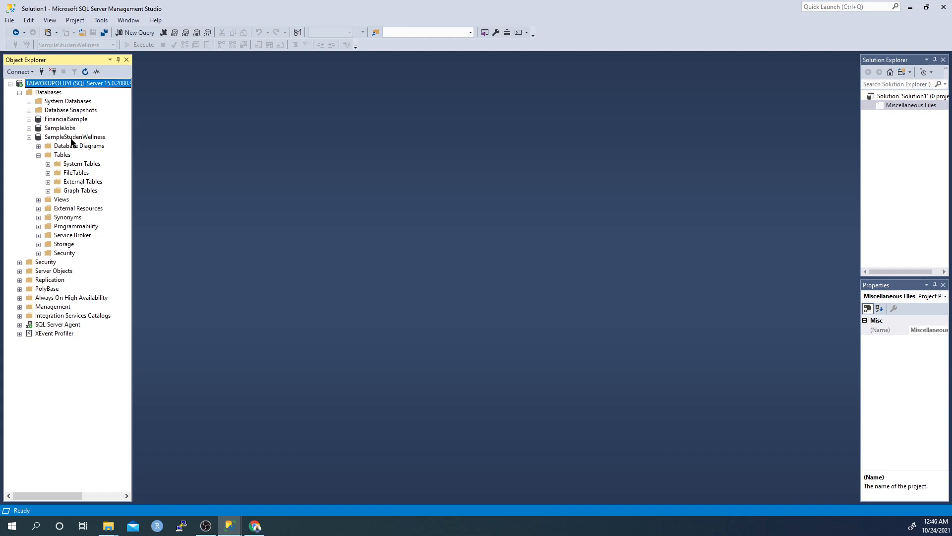
mouse_move(72, 140)
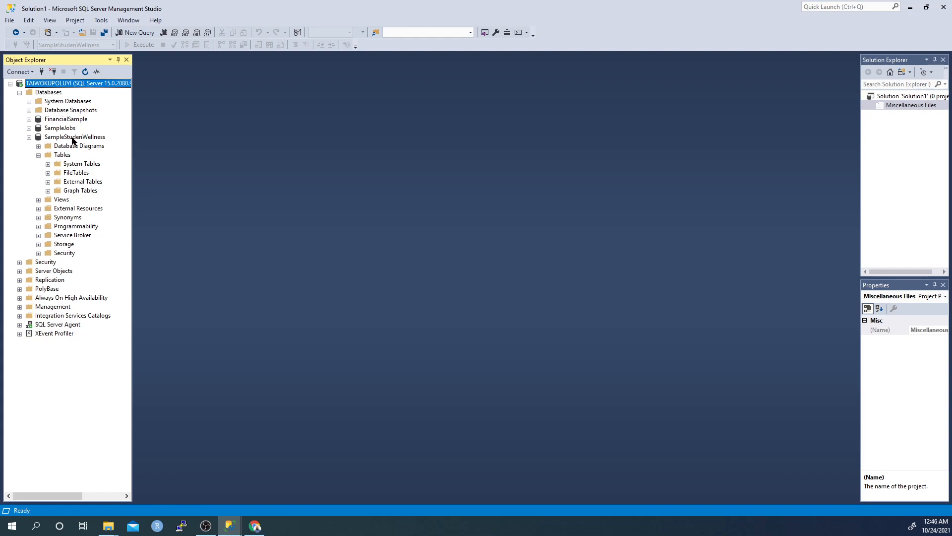
right_click(74, 137)
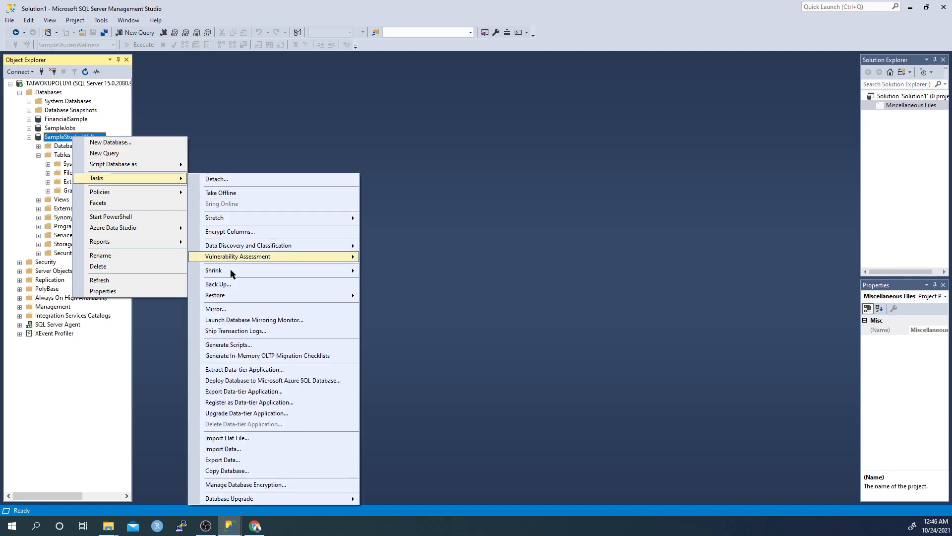
mouse_move(237, 437)
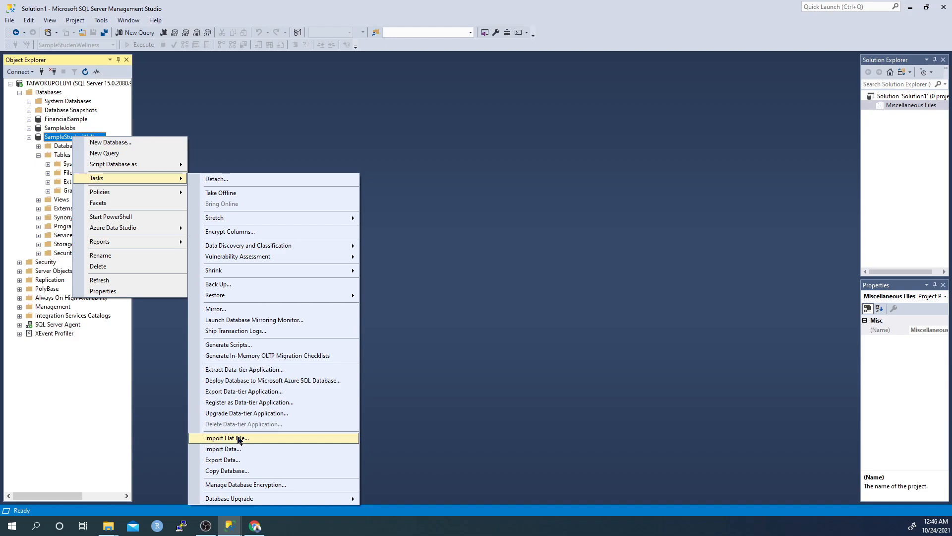
mouse_move(223, 448)
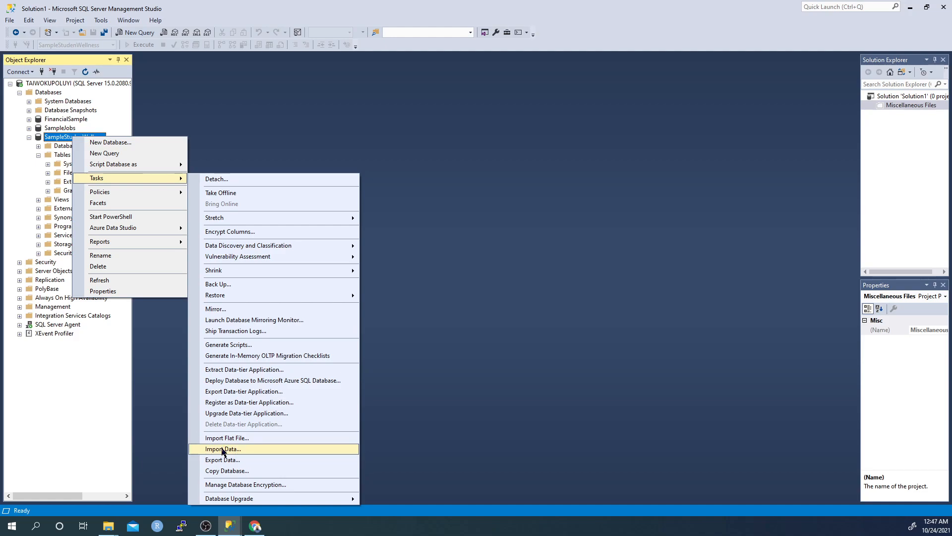
mouse_move(226, 438)
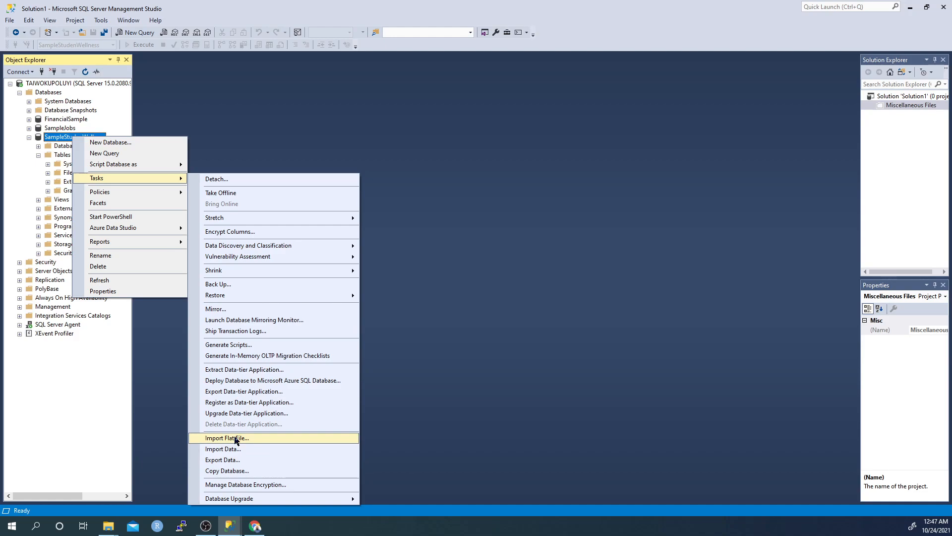
Step: Launch the Import Flat File wizard at its Introduction page
click(227, 437)
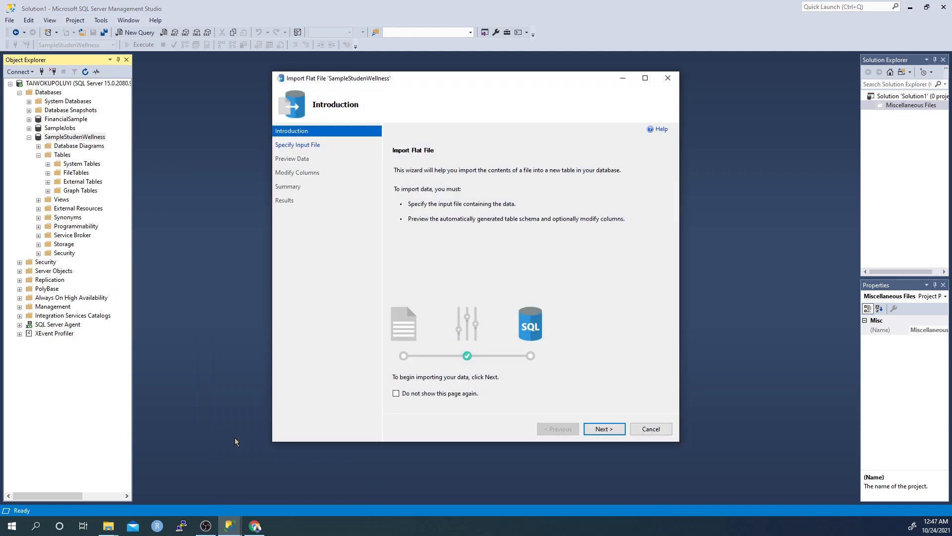
mouse_move(299, 322)
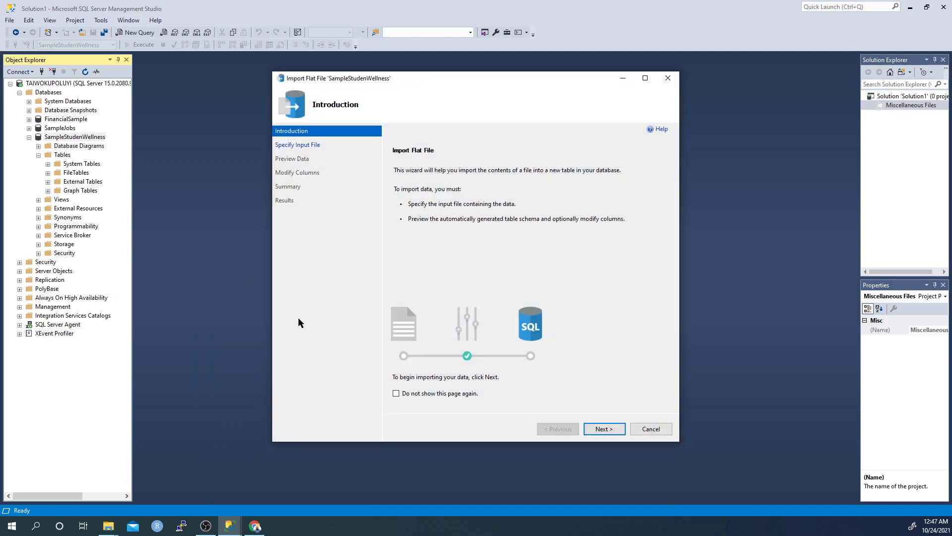
mouse_move(467, 291)
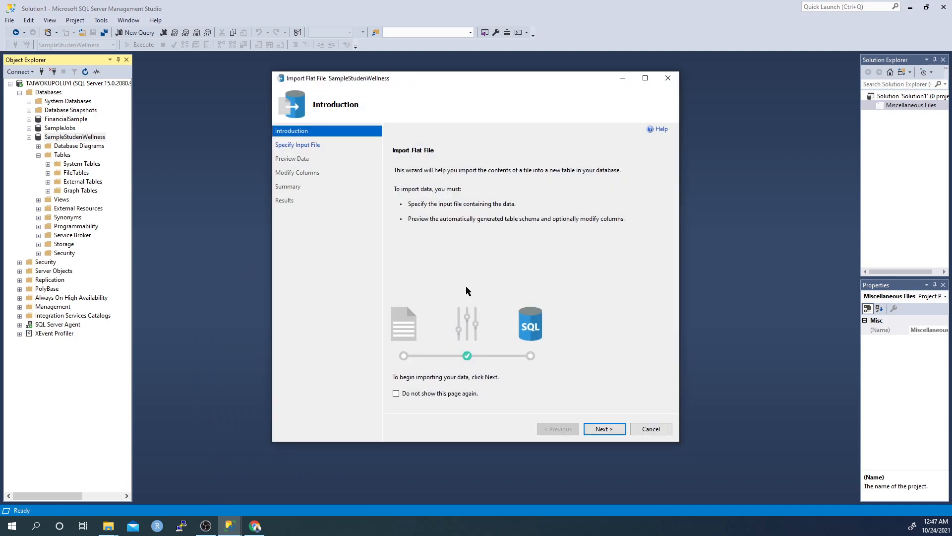
mouse_move(483, 285)
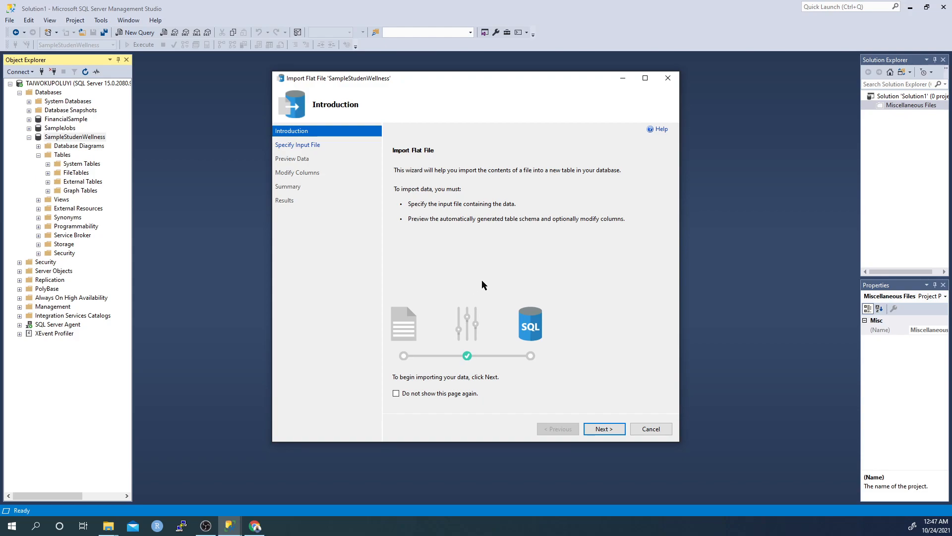
mouse_move(516, 247)
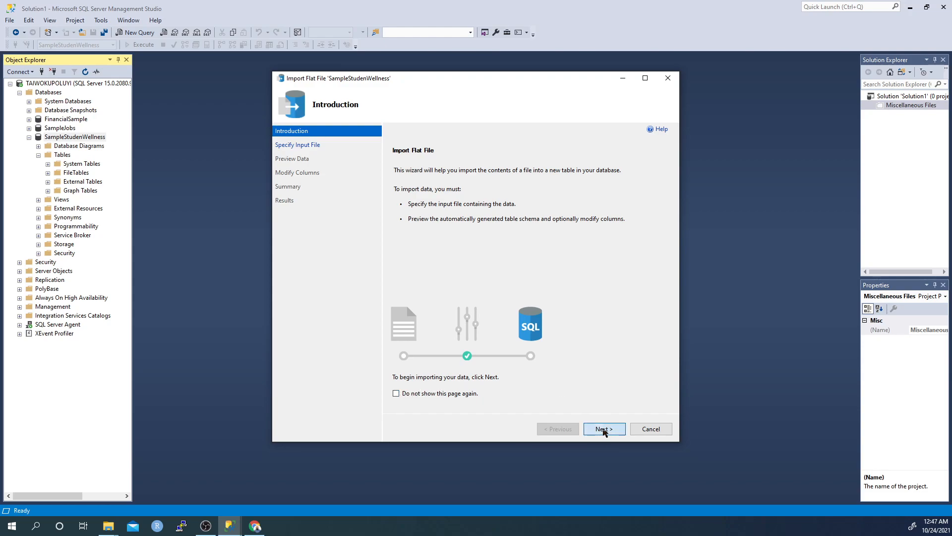
Step: Choose student-por.csv from Downloads as the file to import
click(604, 428)
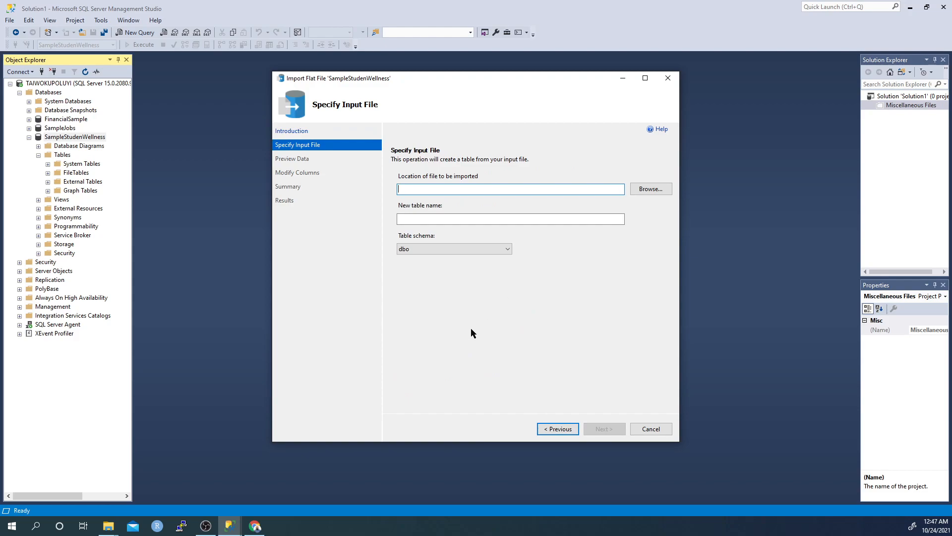
mouse_move(480, 328)
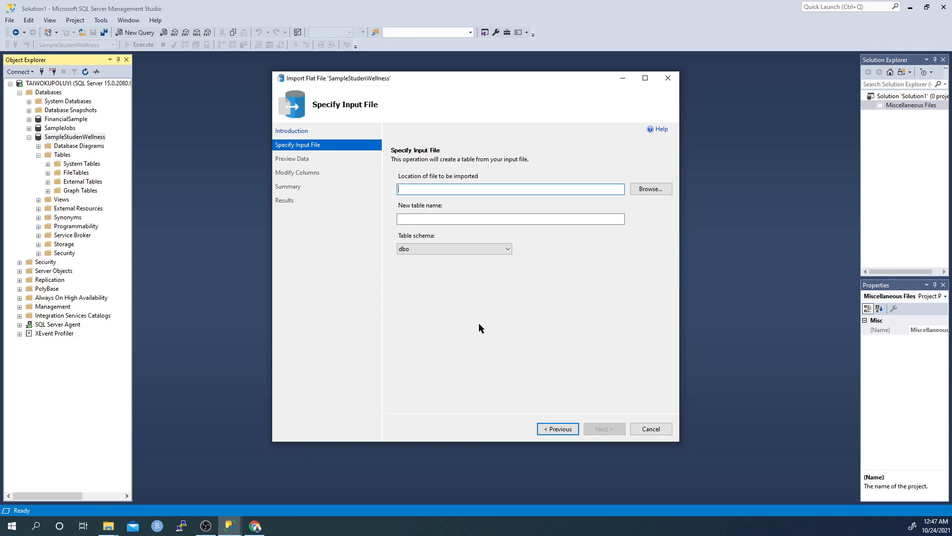
mouse_move(500, 317)
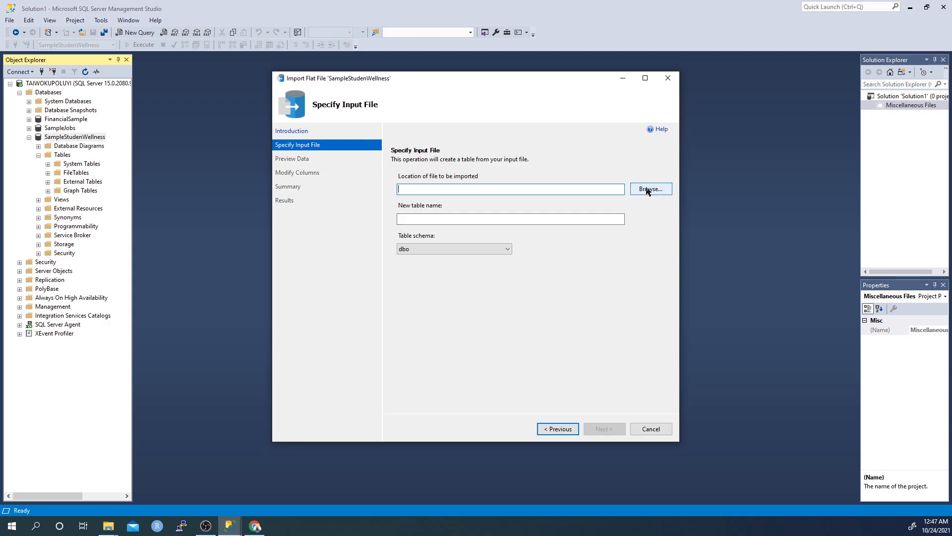
click(651, 188)
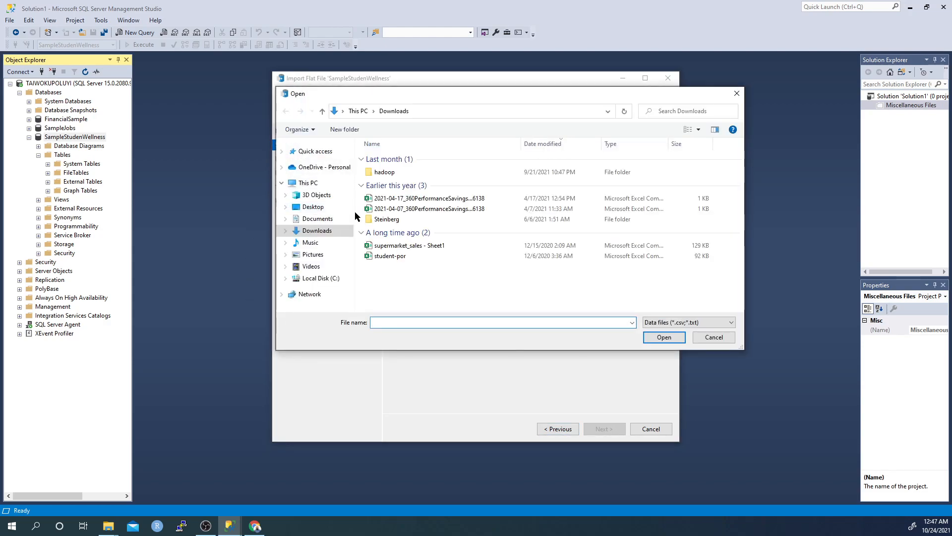
click(391, 256)
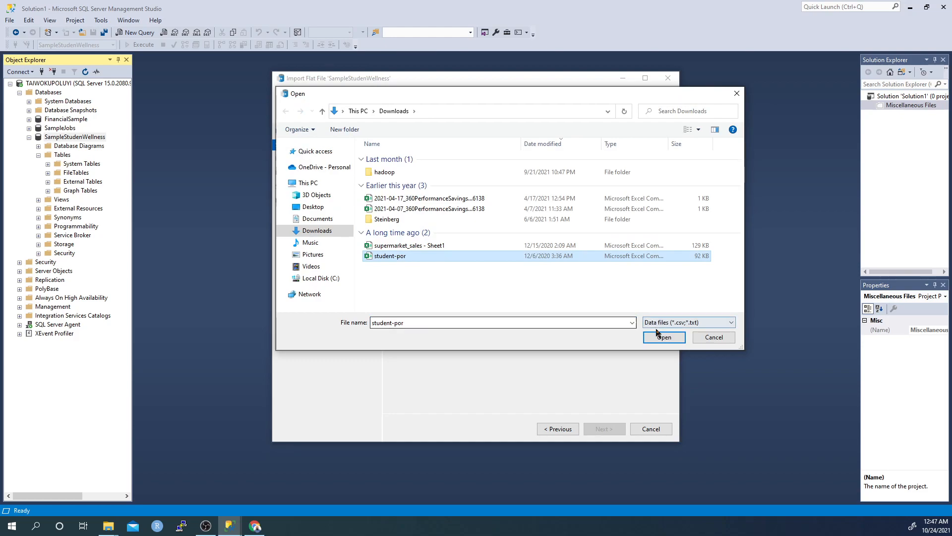
click(663, 337)
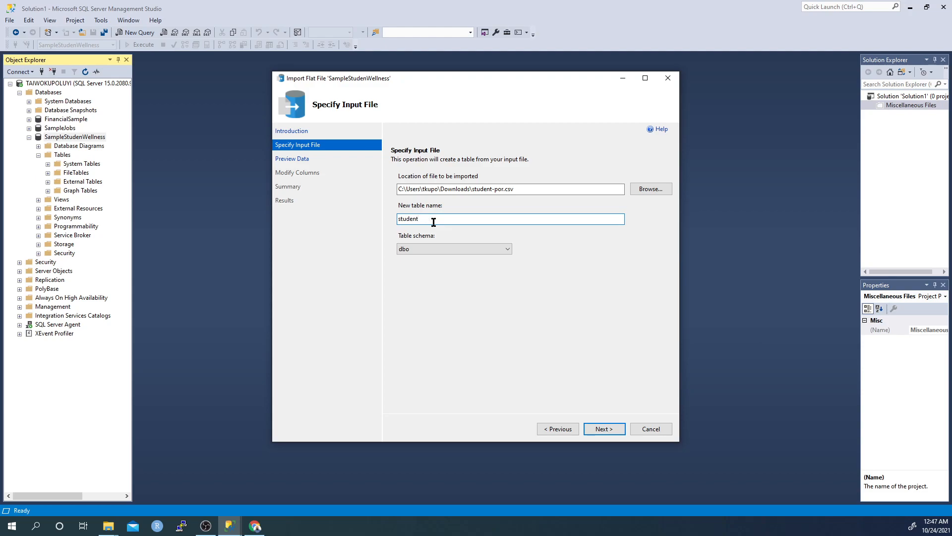
Step: Name the new table student_data under the dbo schema
text(_data)
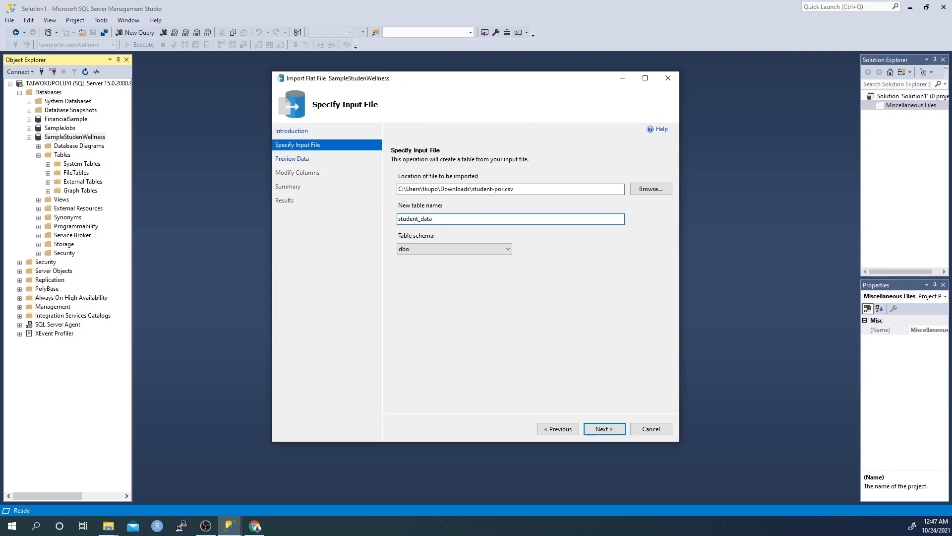
click(510, 218)
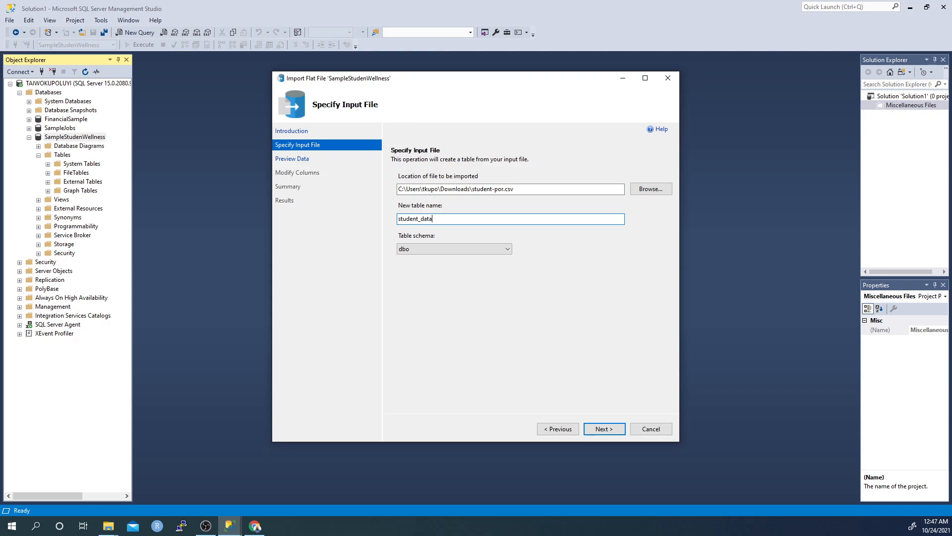
mouse_move(459, 266)
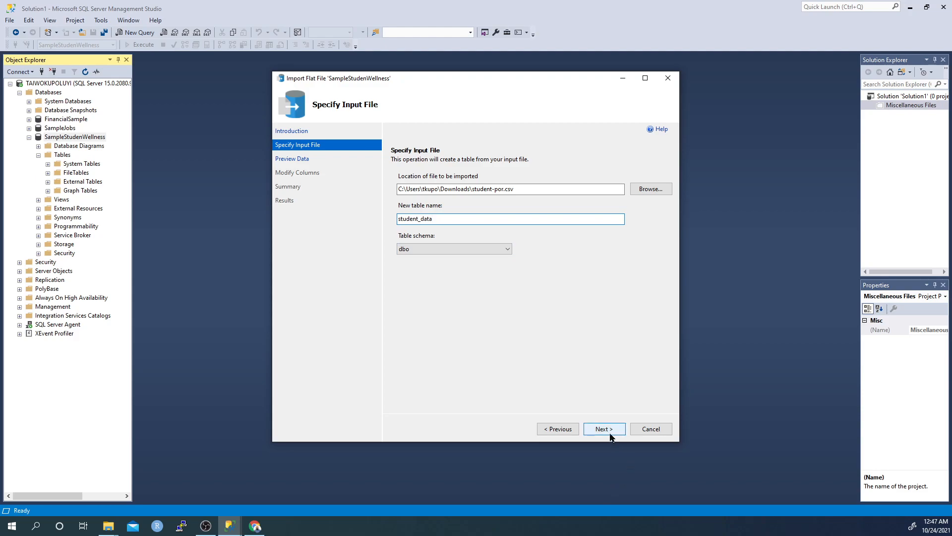
Step: Review the sample rows of student-por.csv, leaving Rich Data Type Detection unchecked
click(604, 429)
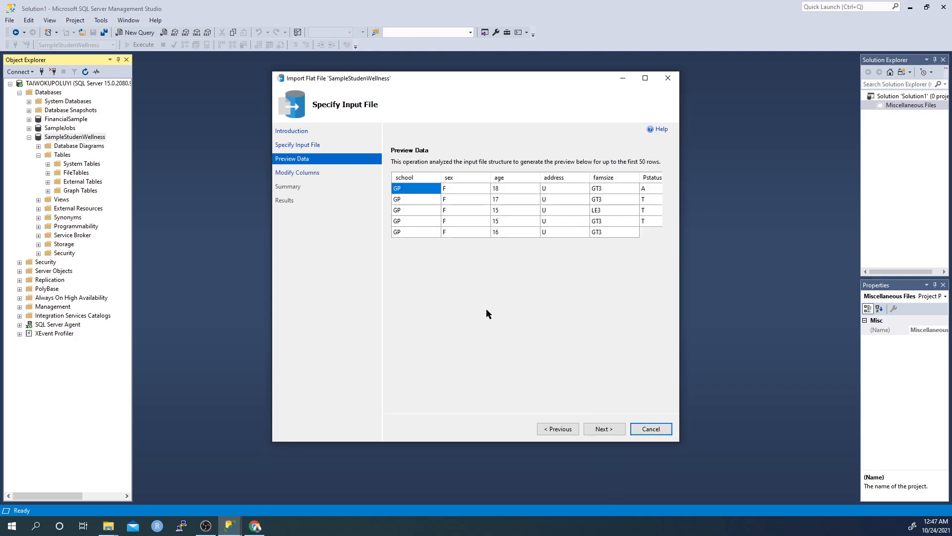
click(604, 429)
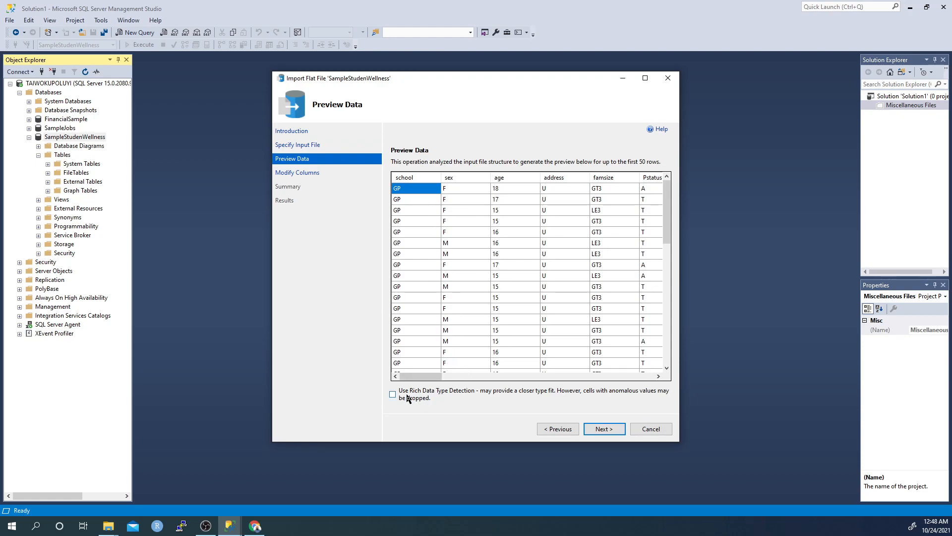
mouse_move(431, 396)
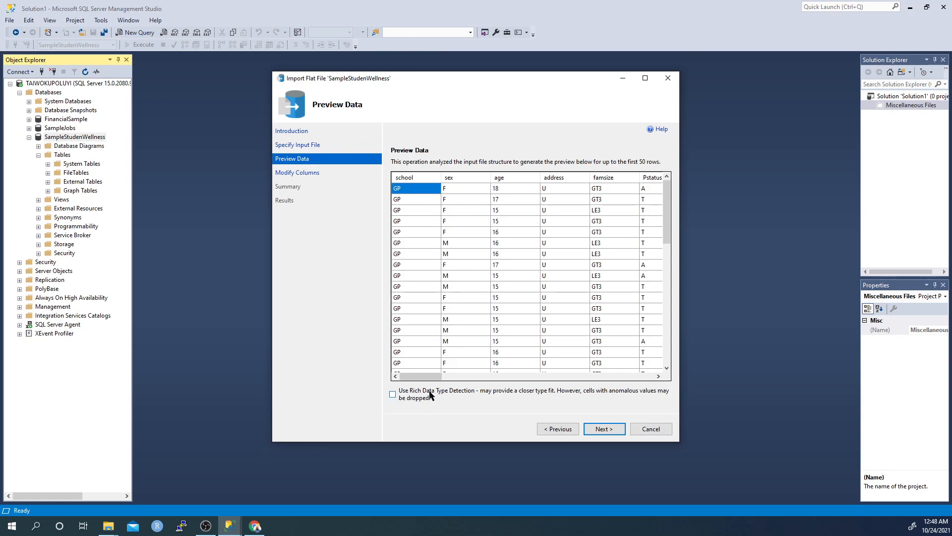
mouse_move(467, 397)
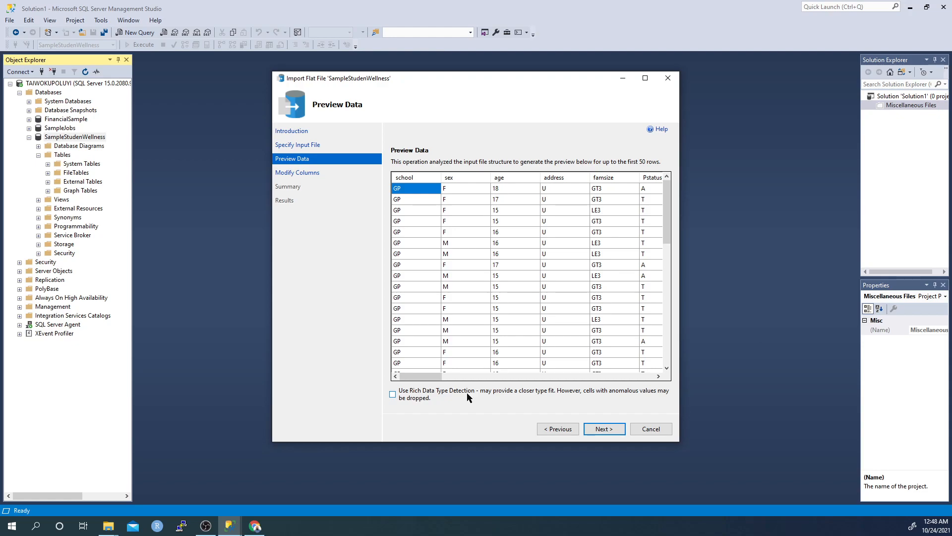
mouse_move(596, 397)
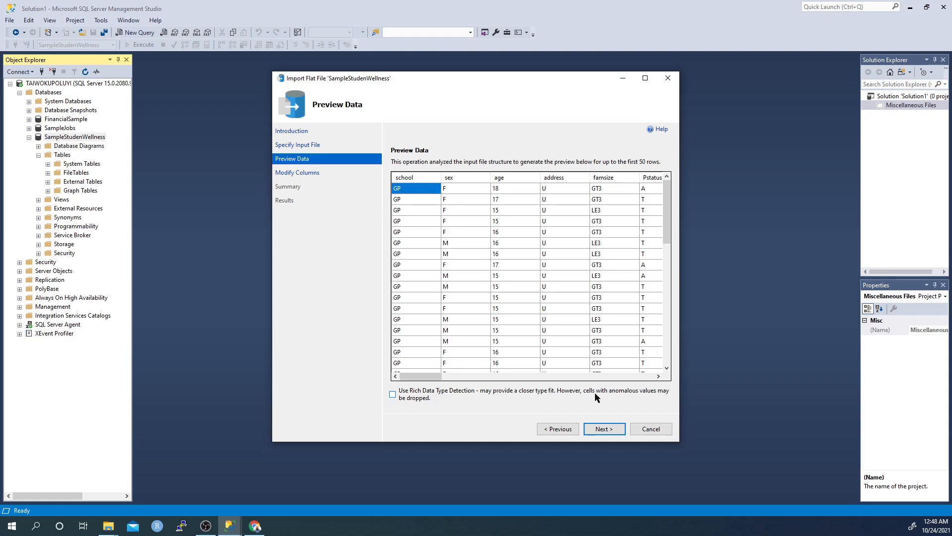
mouse_move(618, 393)
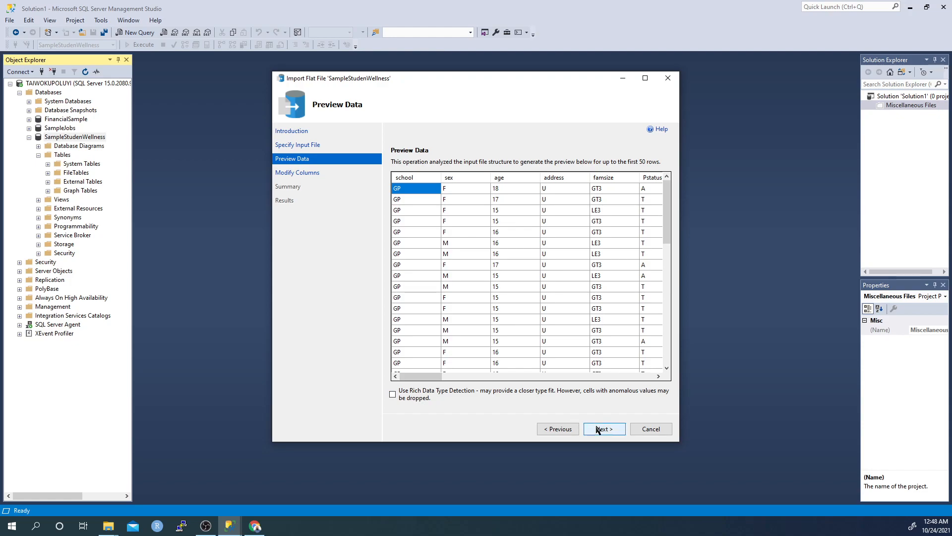
Step: Check the proposed schema, viewing data type choices for the school column
click(604, 429)
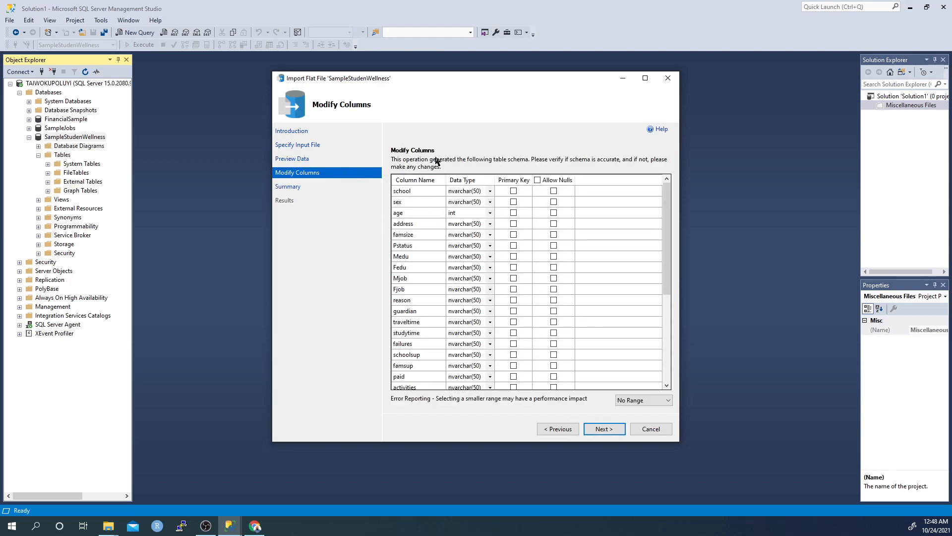
mouse_move(467, 163)
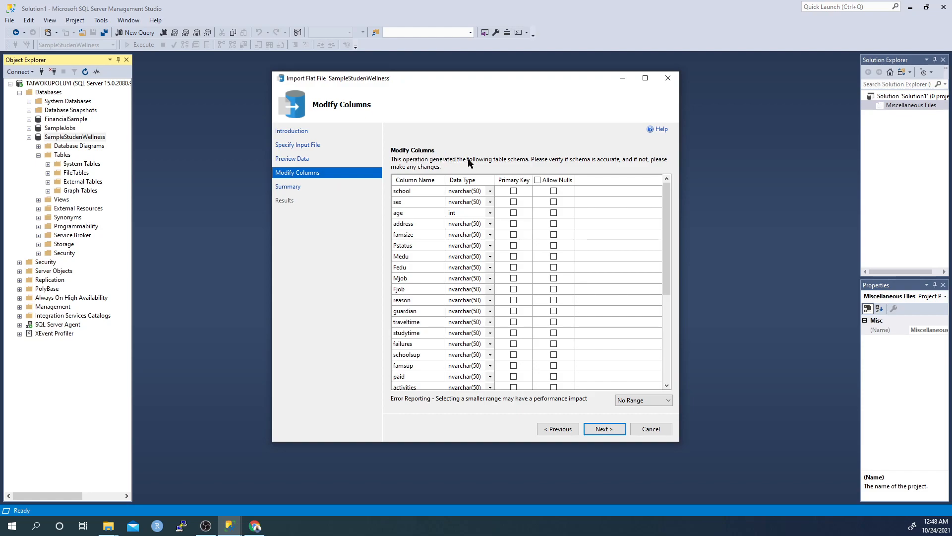
mouse_move(469, 191)
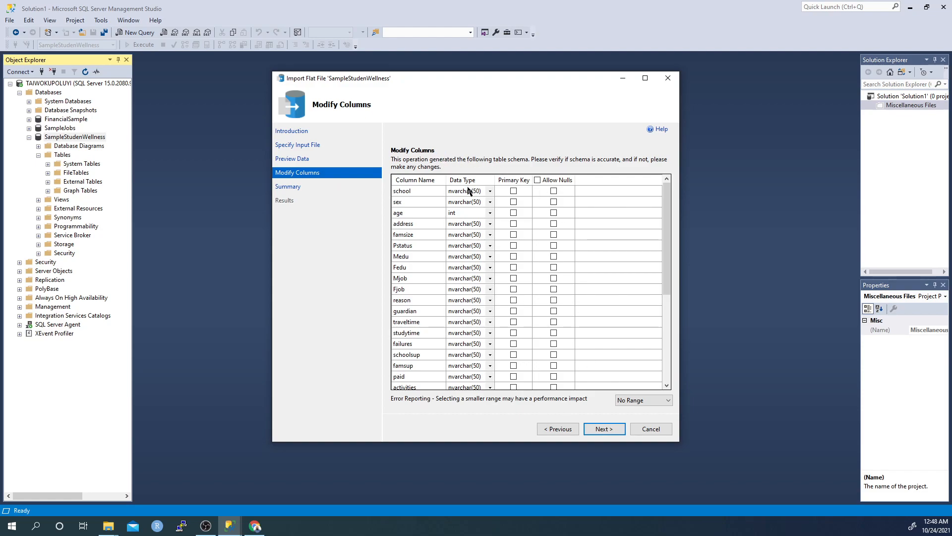
click(489, 190)
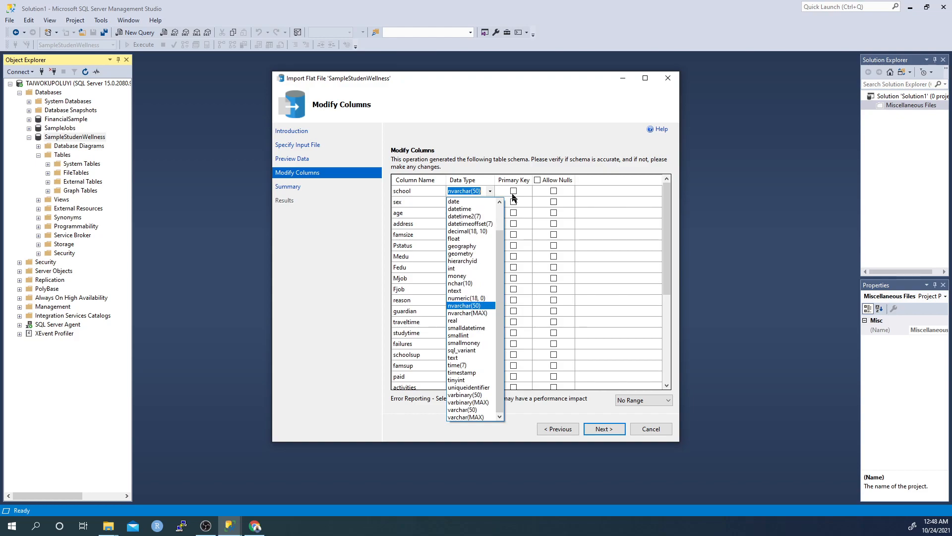
mouse_move(465, 365)
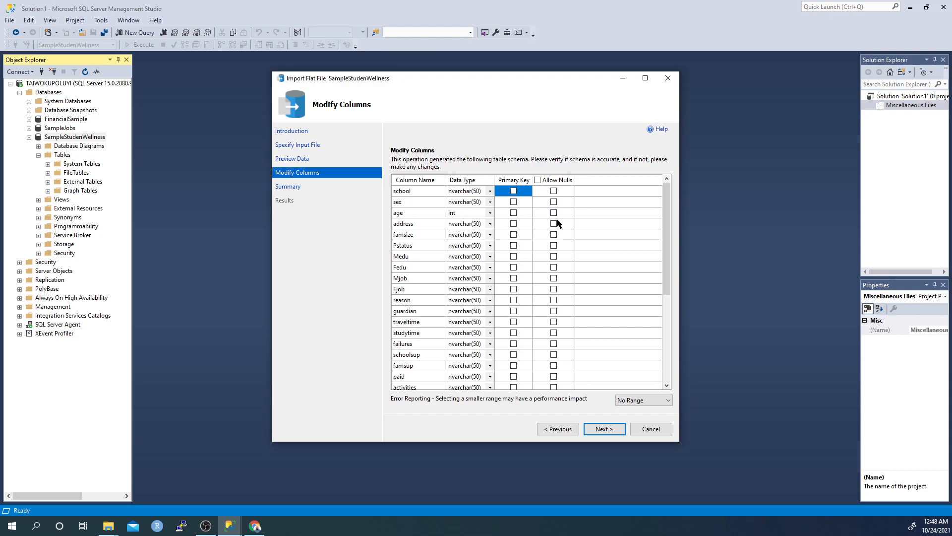
mouse_move(552, 316)
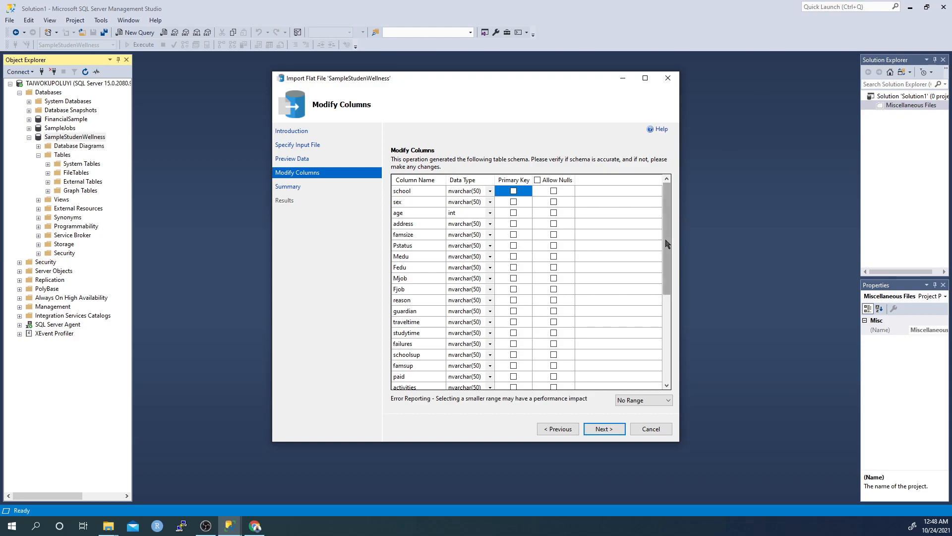
Step: Finish the import so student-por.csv is inserted into dbo.student_data successfully
click(604, 429)
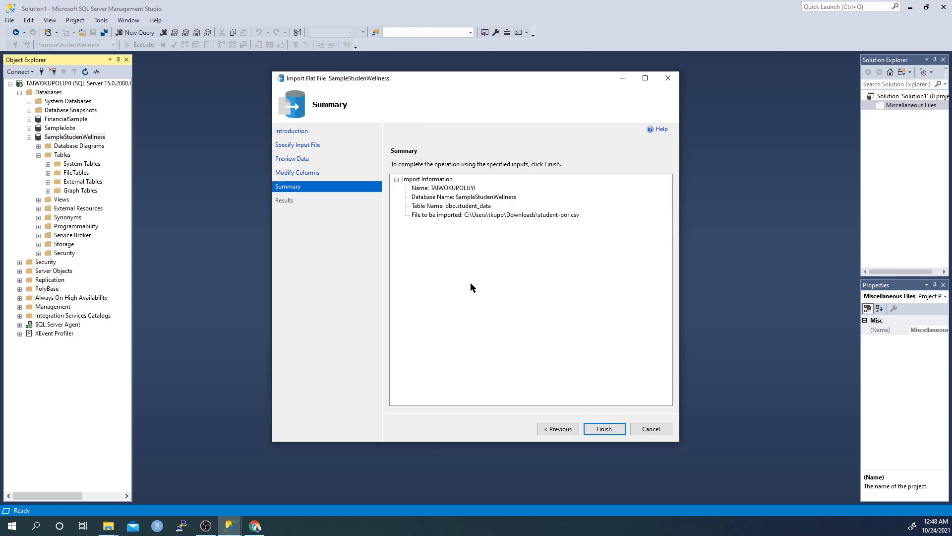
mouse_move(518, 258)
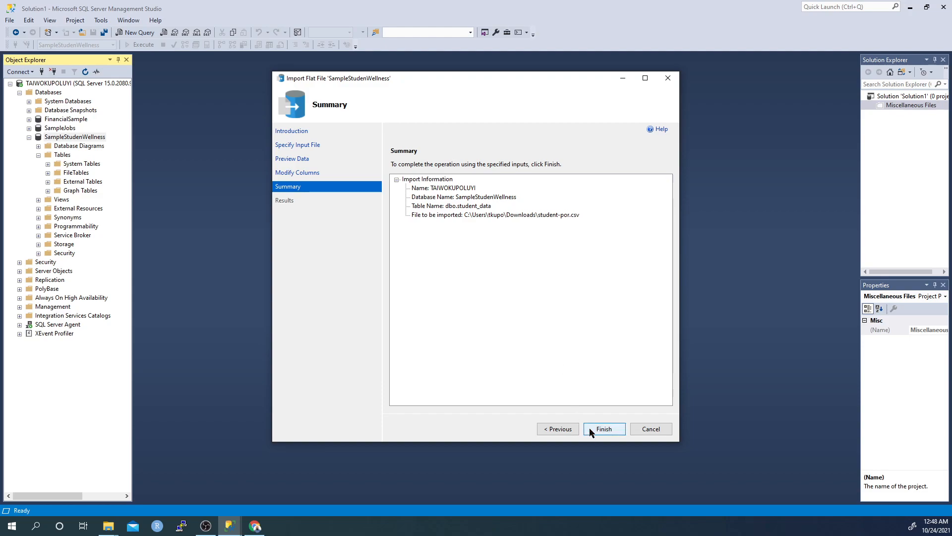
click(604, 428)
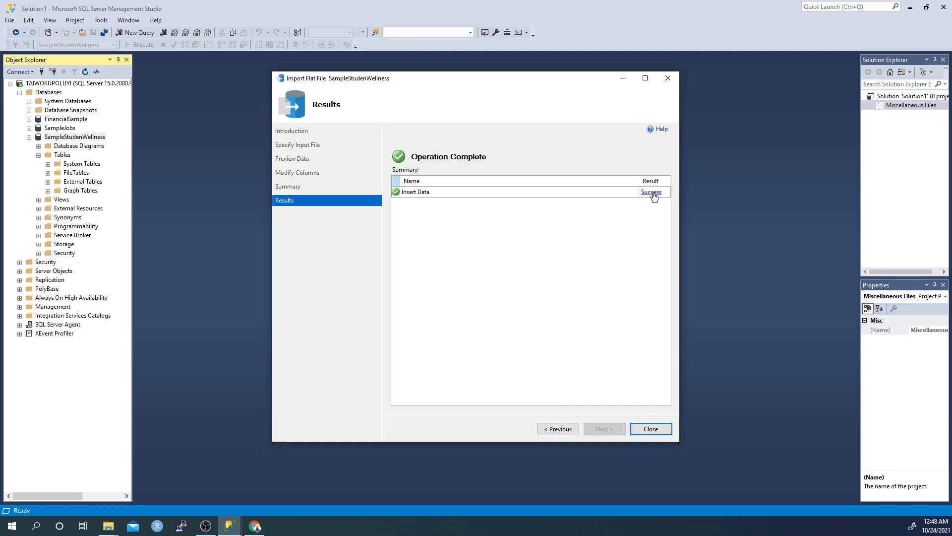
mouse_move(627, 331)
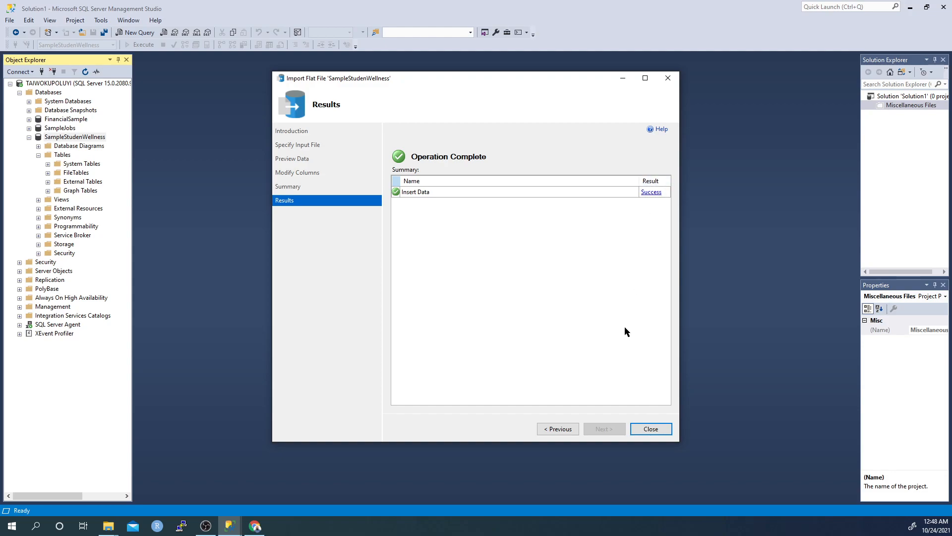
Step: Leave the wizard, refresh the Tables folder and select the new dbo.student_data table
click(650, 428)
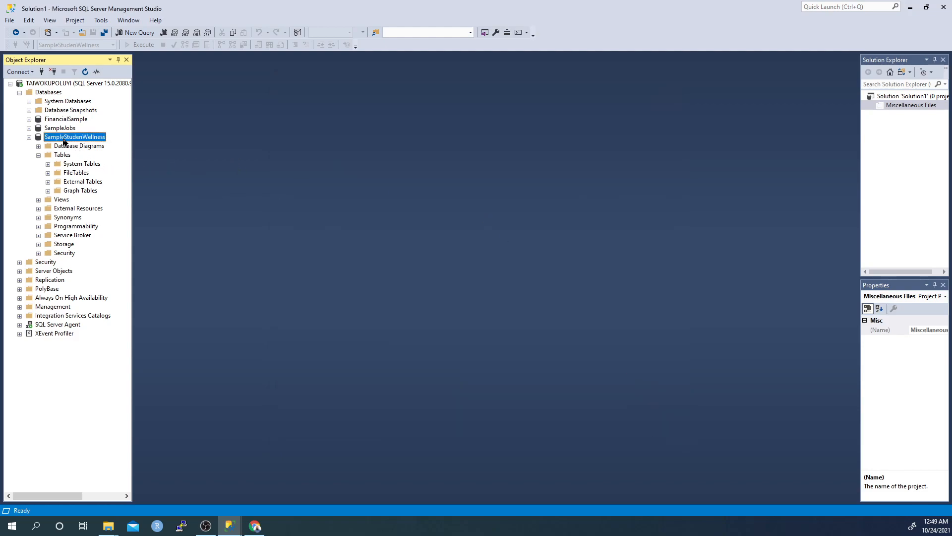
mouse_move(85, 101)
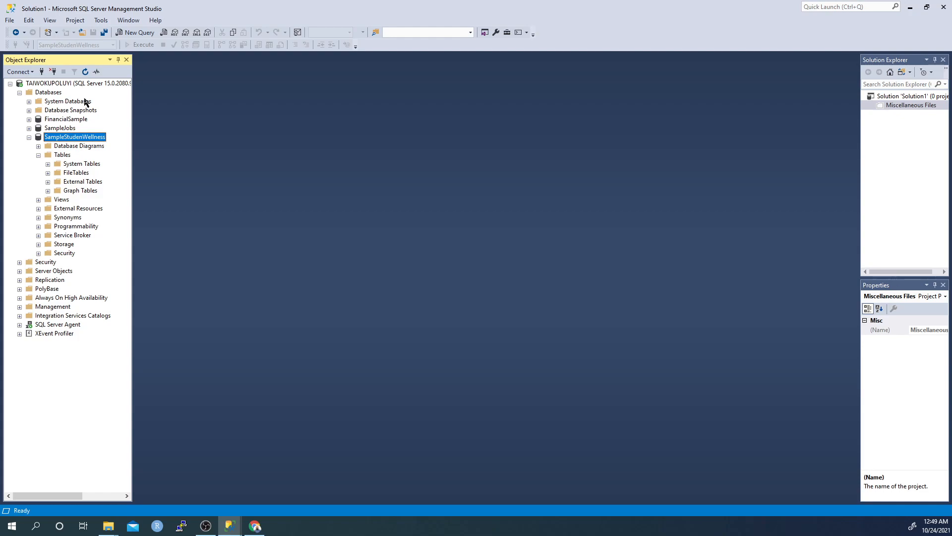
click(28, 137)
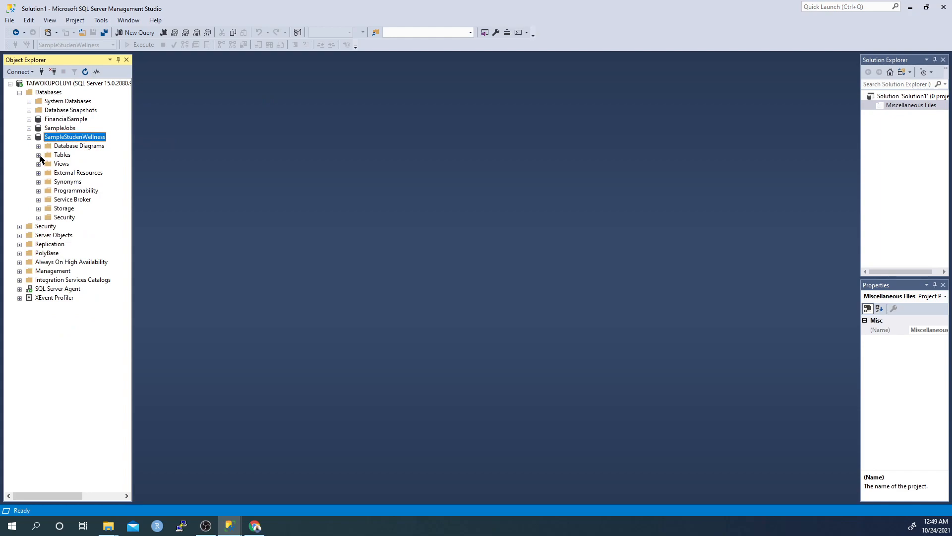
click(38, 154)
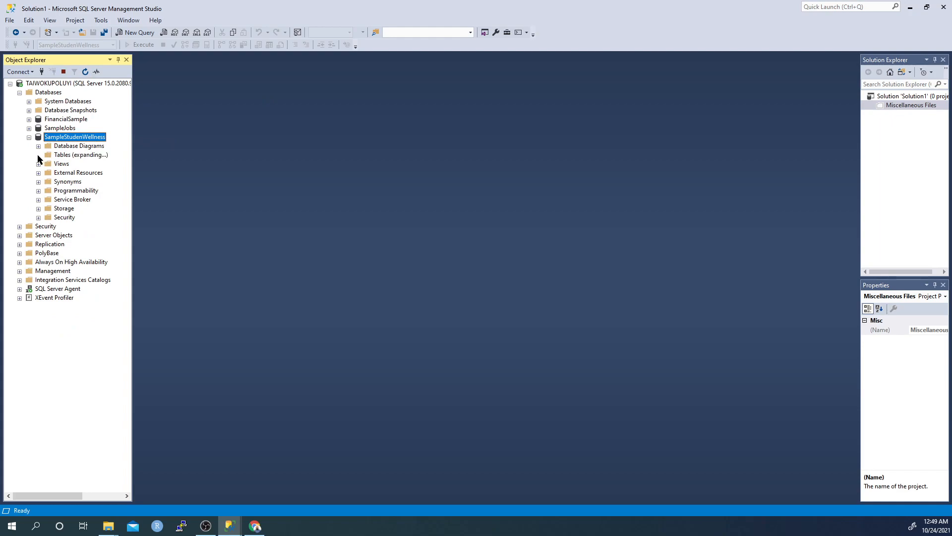
click(39, 155)
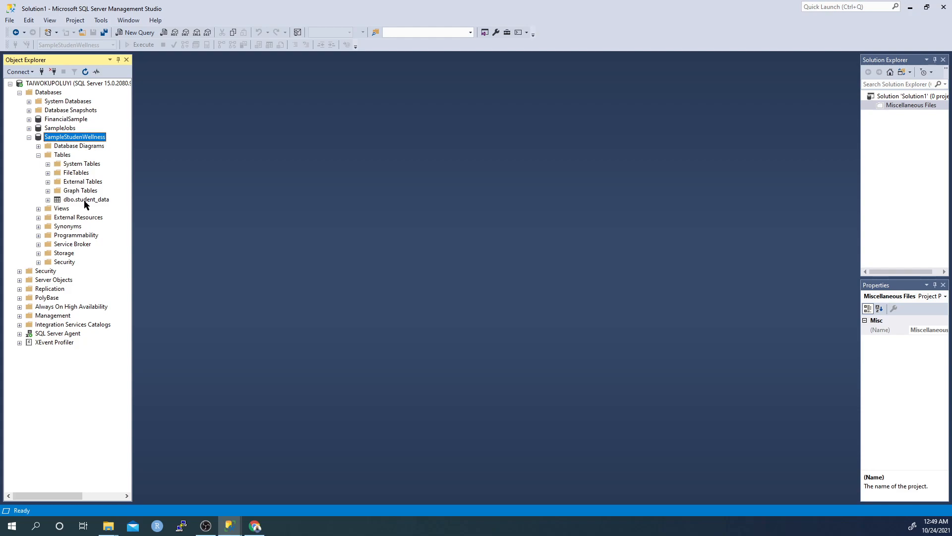
click(85, 199)
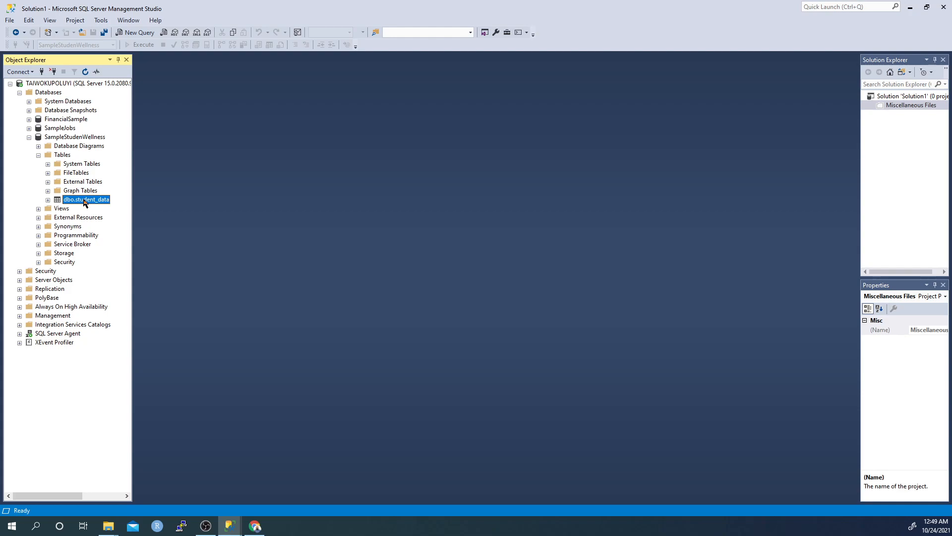
Step: Run Select Top 1000 Rows on dbo.student_data, returning 649 student records
right_click(85, 200)
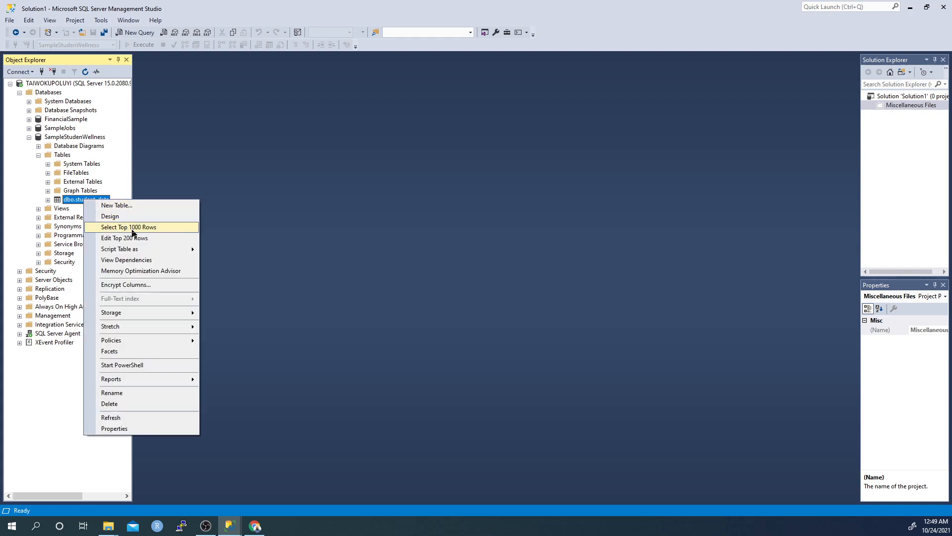
click(128, 226)
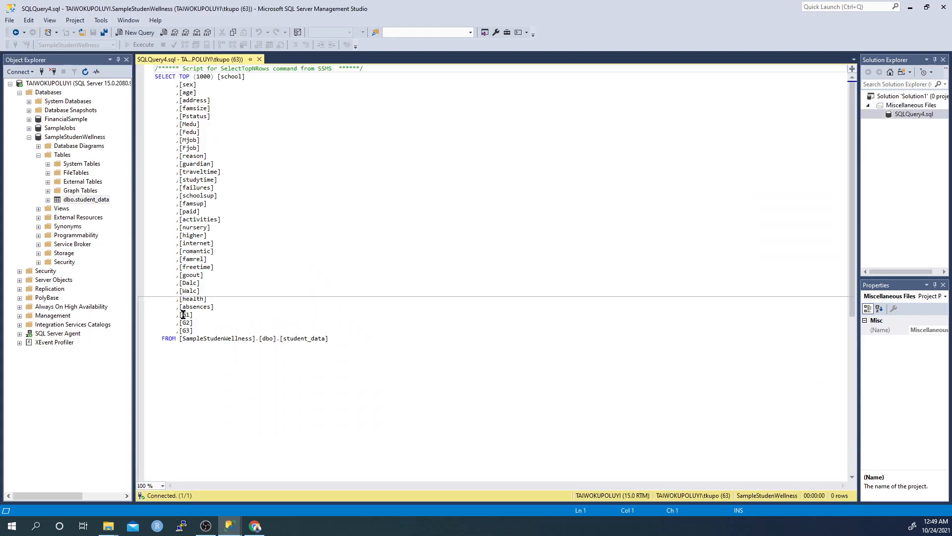
click(140, 45)
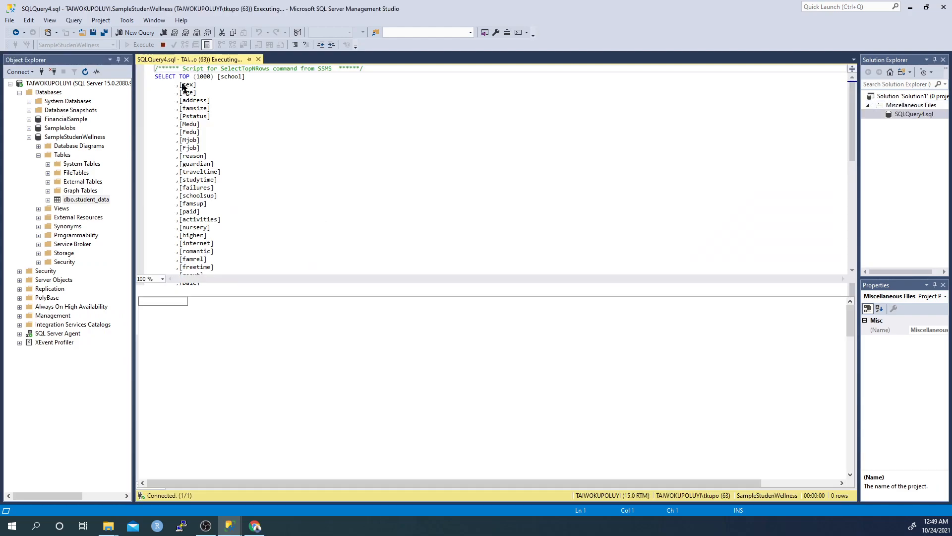
click(144, 43)
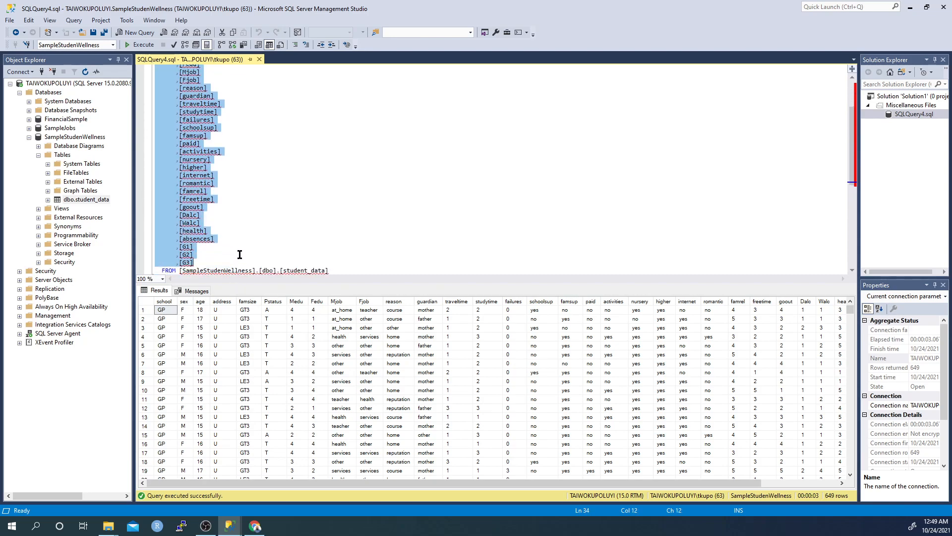
mouse_move(231, 199)
text(SELECT *)
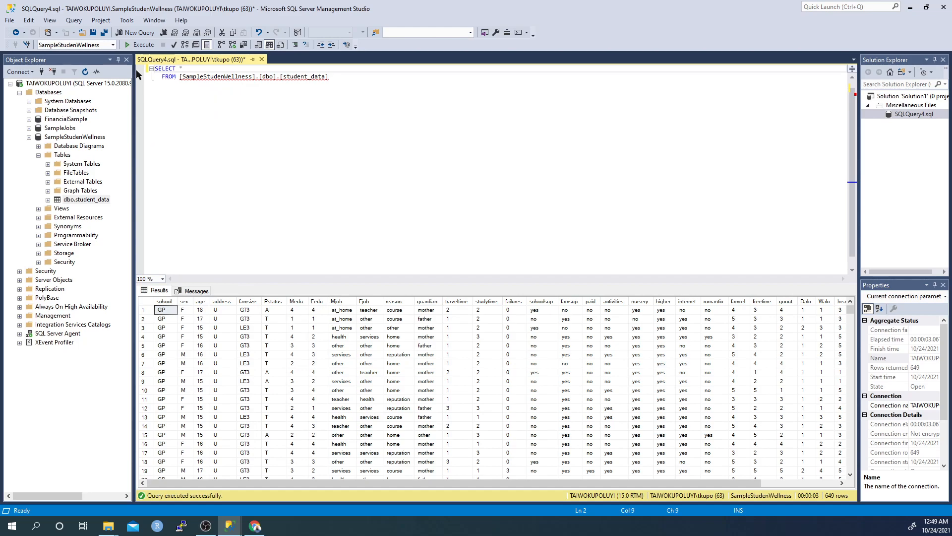
mouse_move(140, 45)
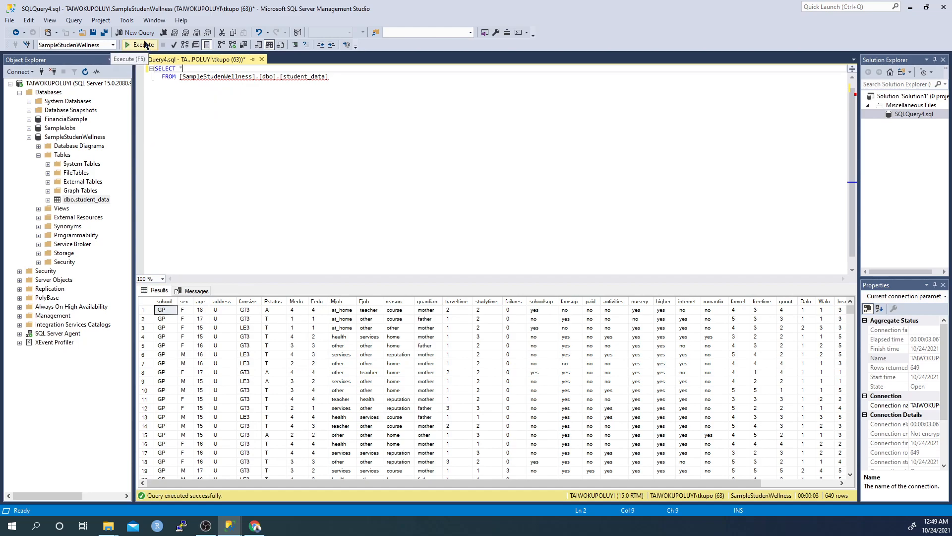
Step: Execute SELECT * from student_data, returning all 649 rows
click(140, 44)
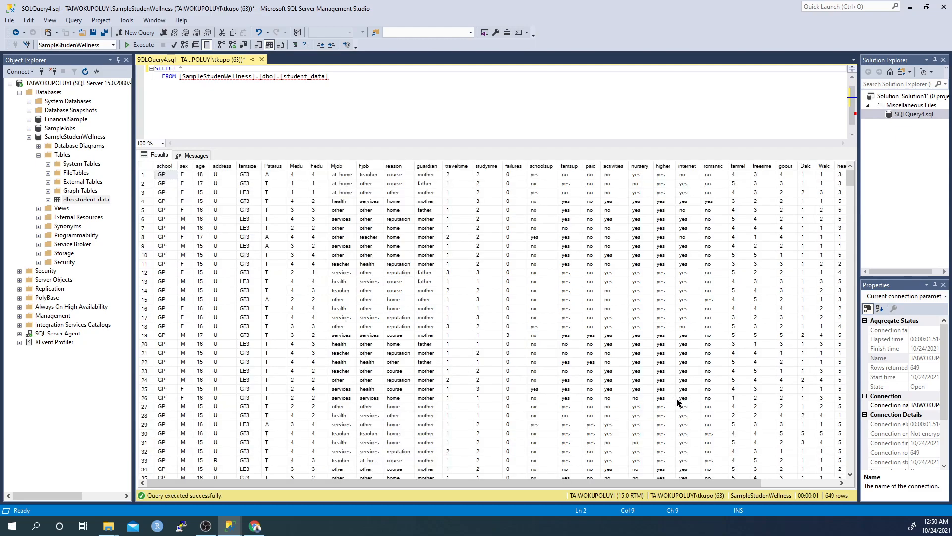
mouse_move(824, 497)
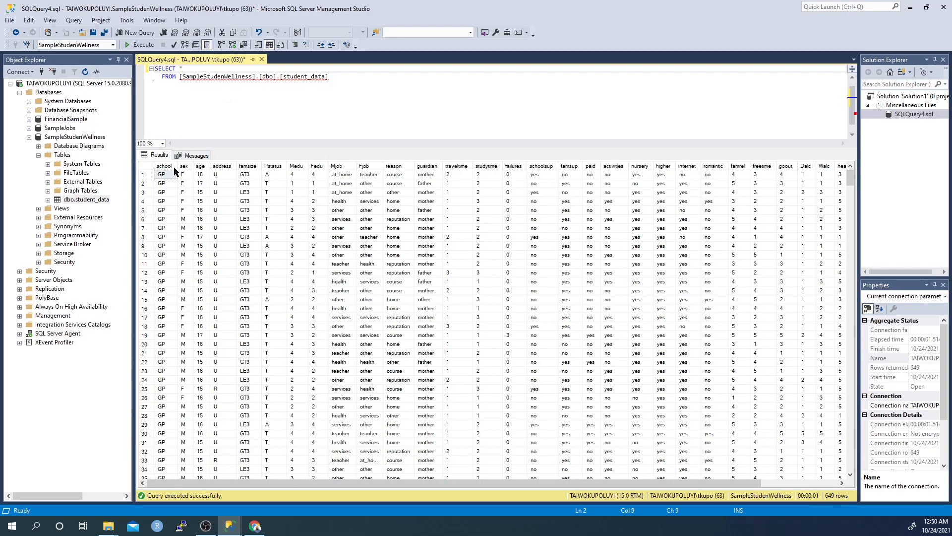
mouse_move(543, 274)
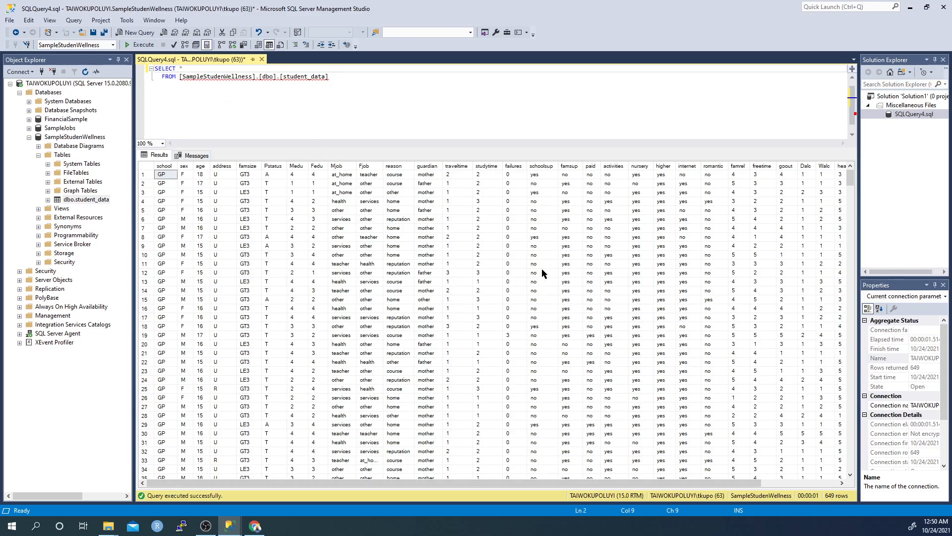